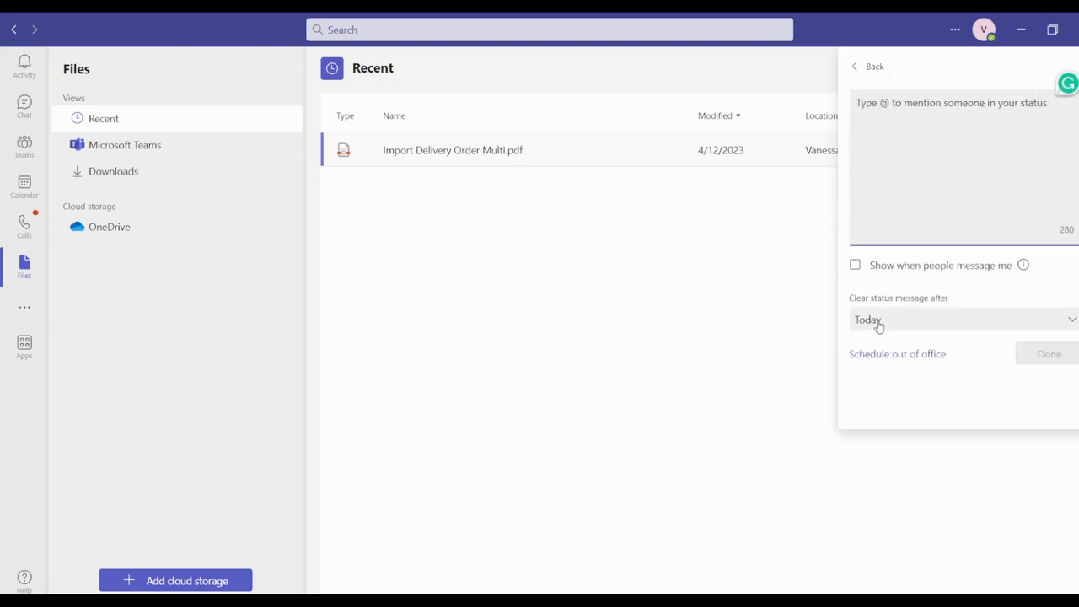
- Set 'Clear status message after' to Never, then click into the status message box
{"action": "left_click", "coordinate": [961, 319]}
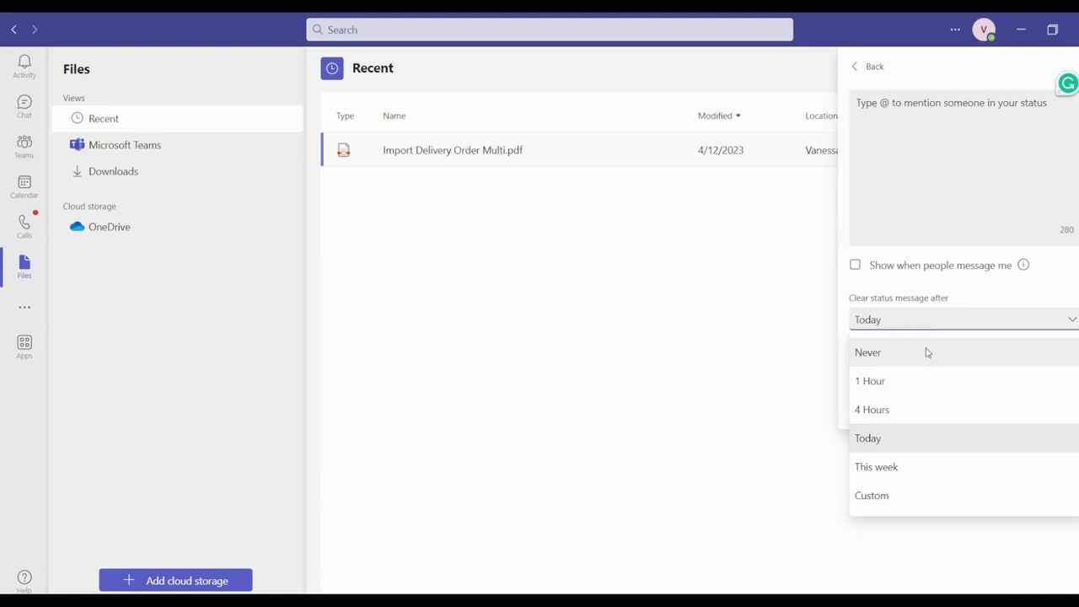
{"action": "left_click", "coordinate": [868, 352]}
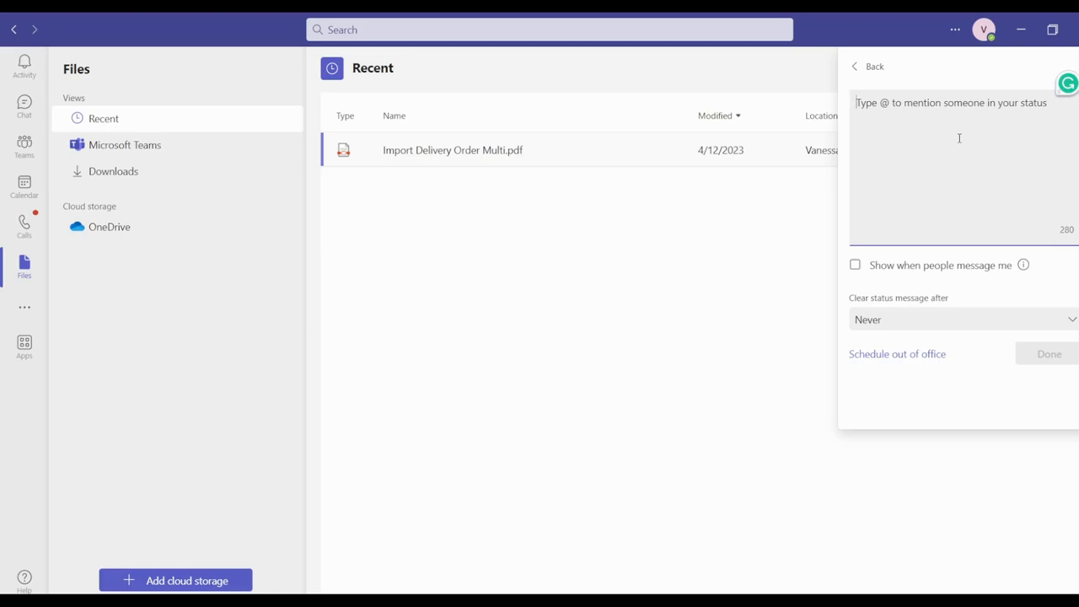
{"action": "left_click", "coordinate": [1012, 32]}
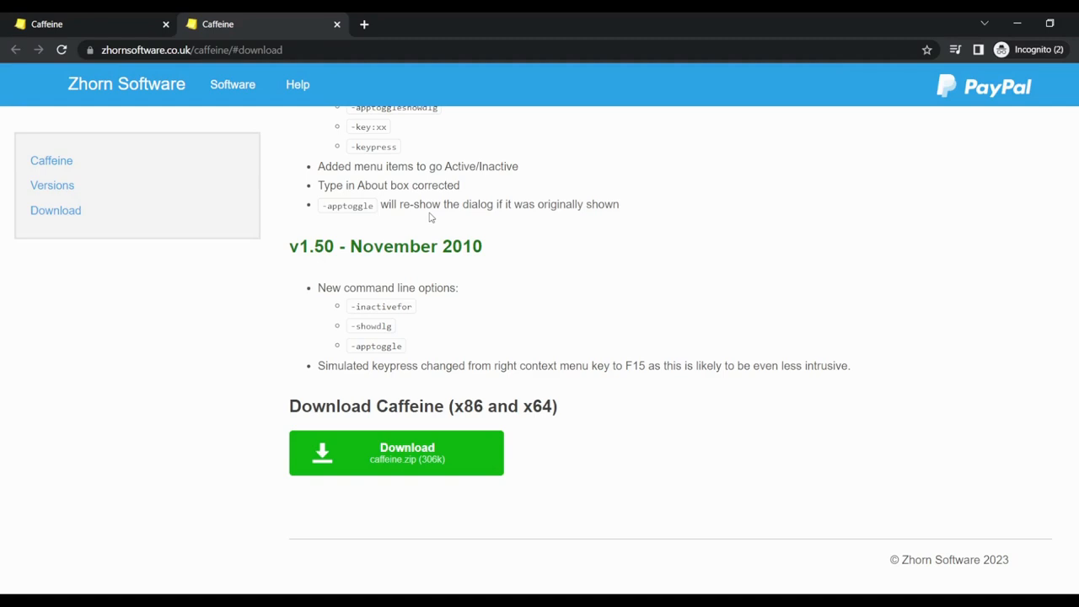
{"action": "mouse_move", "coordinate": [461, 130]}
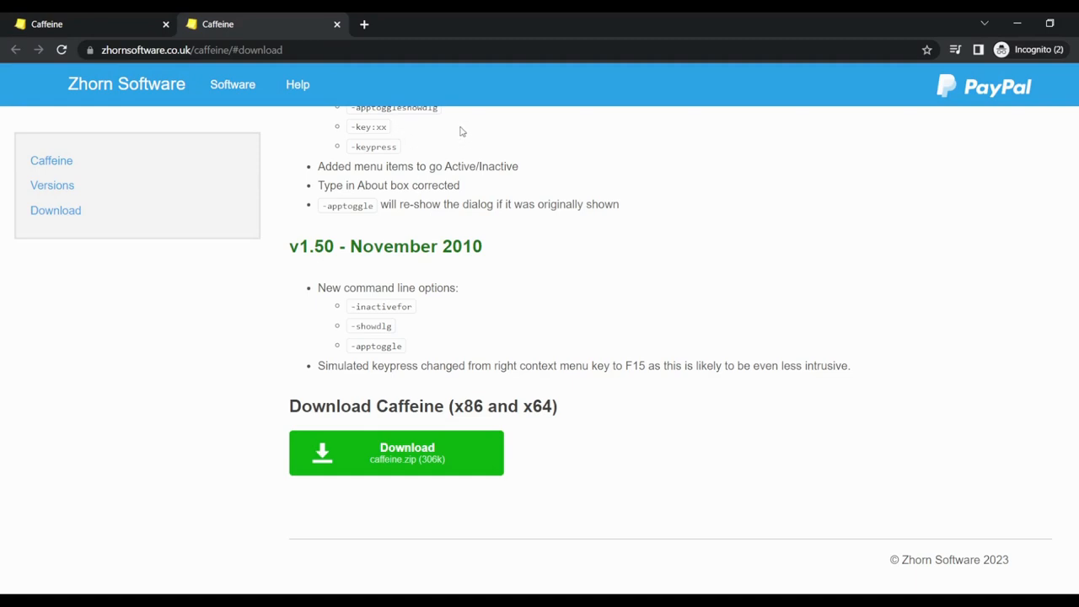
{"action": "mouse_move", "coordinate": [56, 210]}
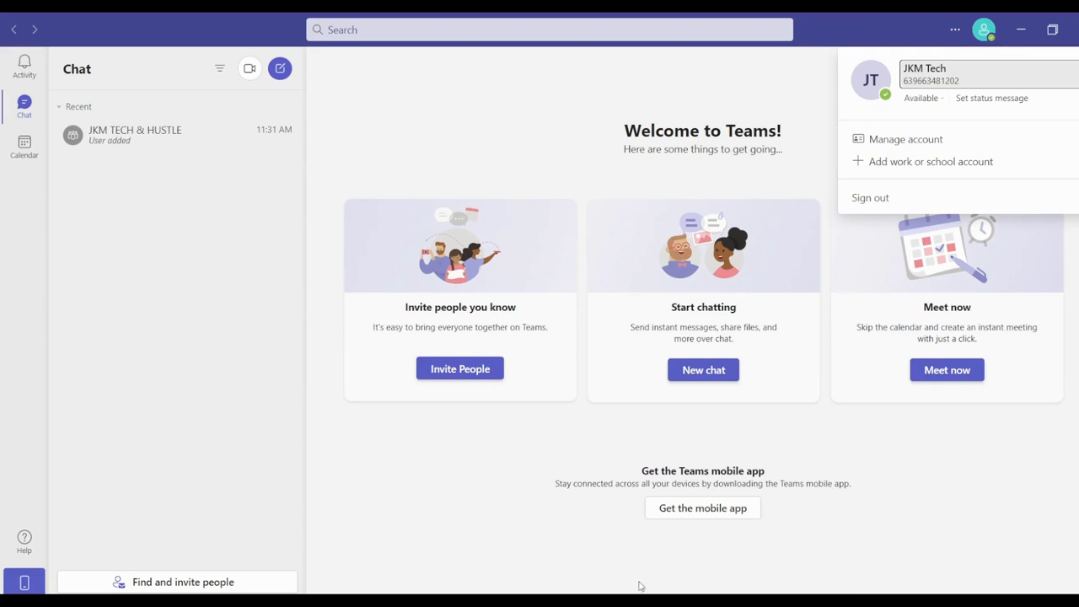
{"action": "mouse_move", "coordinate": [781, 567]}
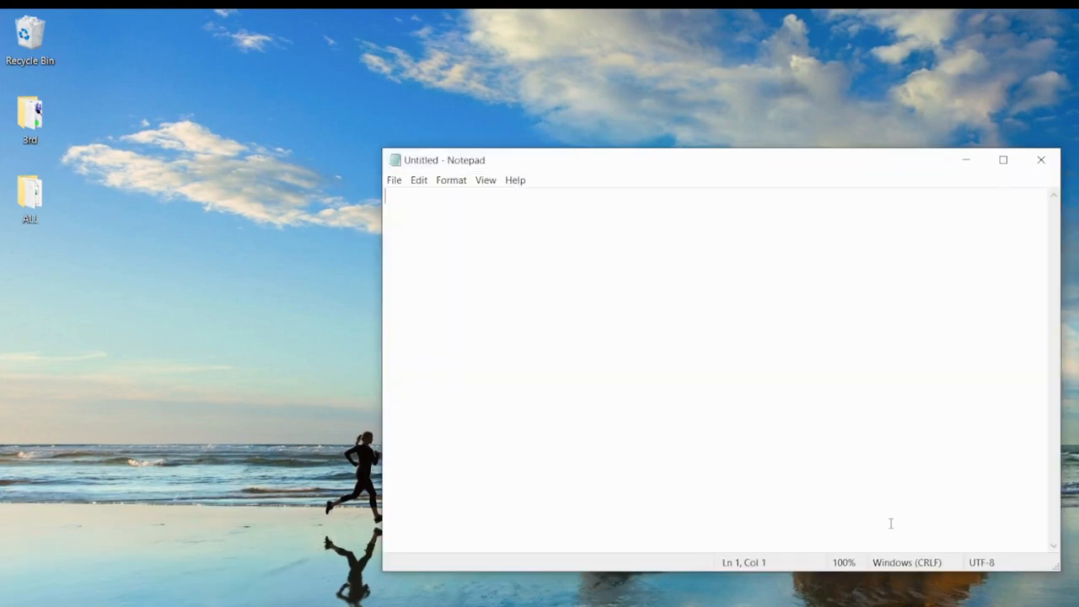
{"action": "mouse_move", "coordinate": [864, 464]}
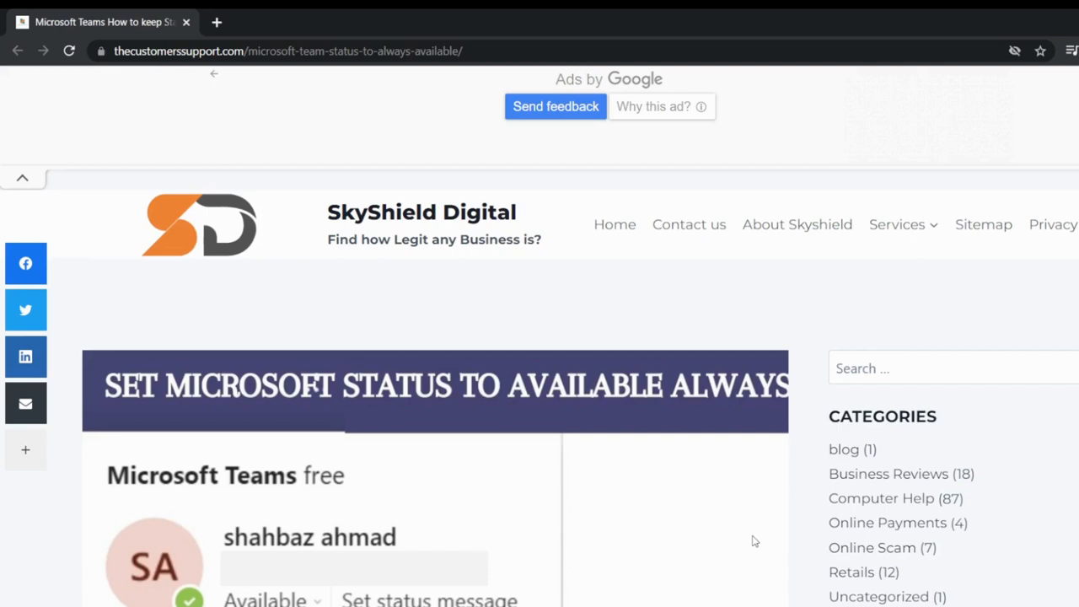
{"action": "mouse_move", "coordinate": [224, 540]}
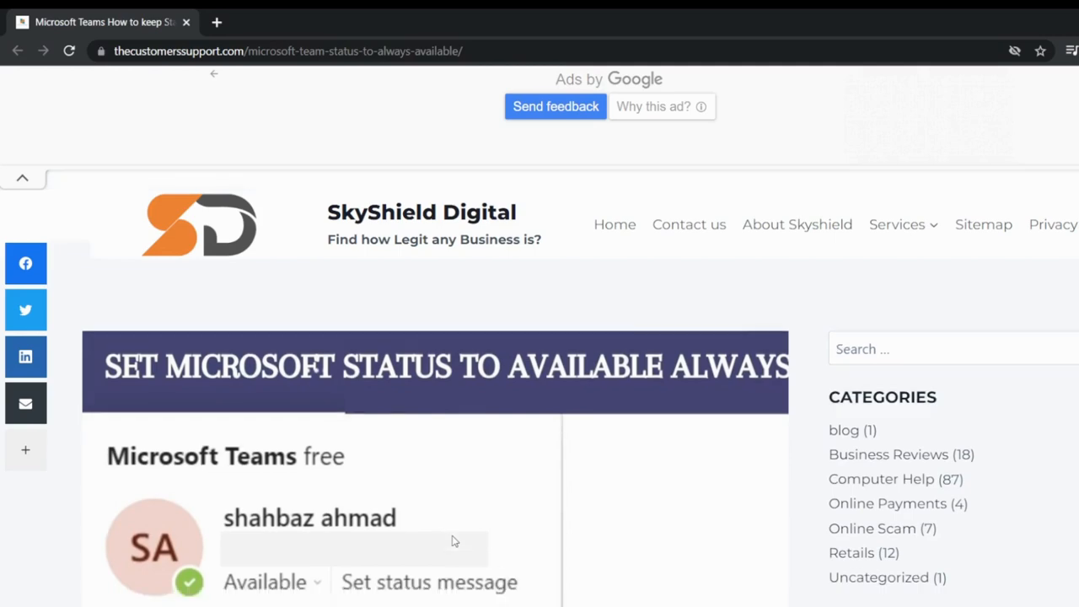
- Scroll down the Teams status article to reach the VBScript code
{"action": "scroll", "scroll_direction": "down", "scroll_amount": 3}
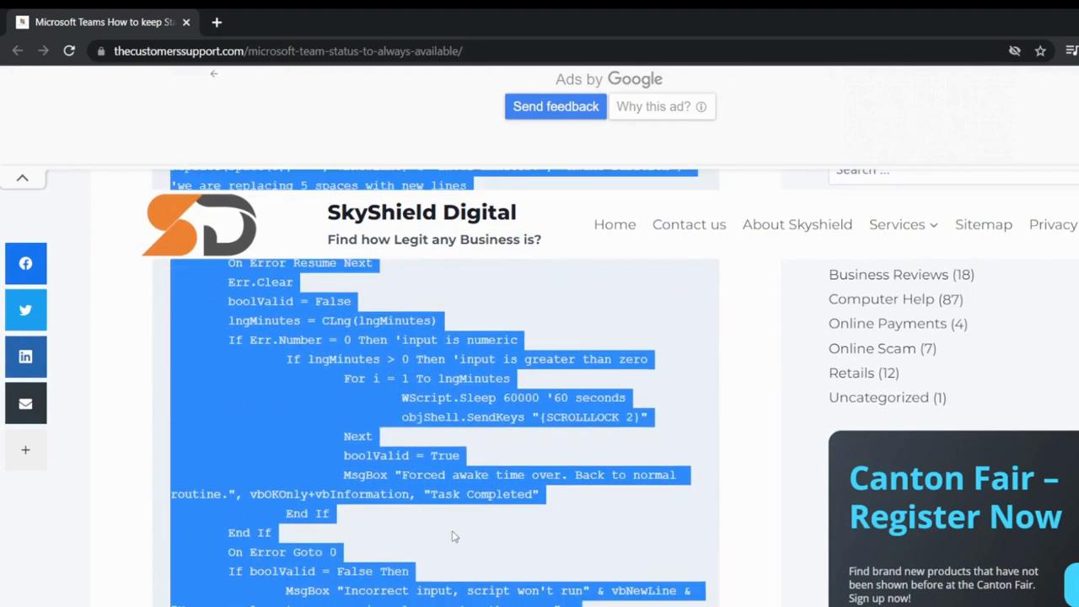
{"action": "scroll", "scroll_direction": "down", "scroll_amount": 3}
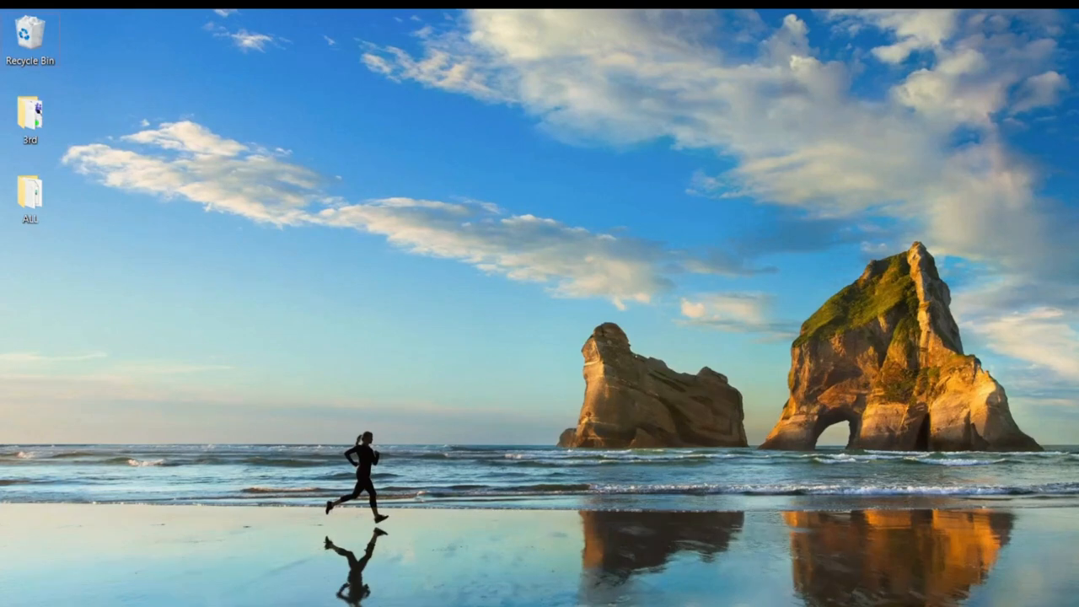
- Restore the untitled Notepad document, paste the script, and start Save As
{"action": "left_click", "coordinate": [394, 180]}
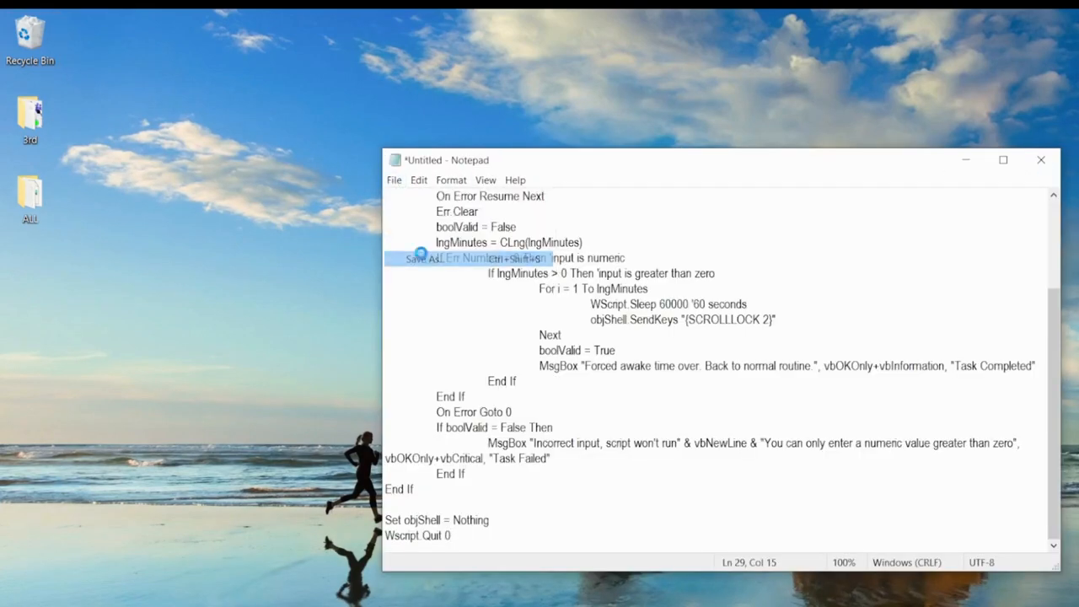
{"action": "left_click", "coordinate": [442, 258]}
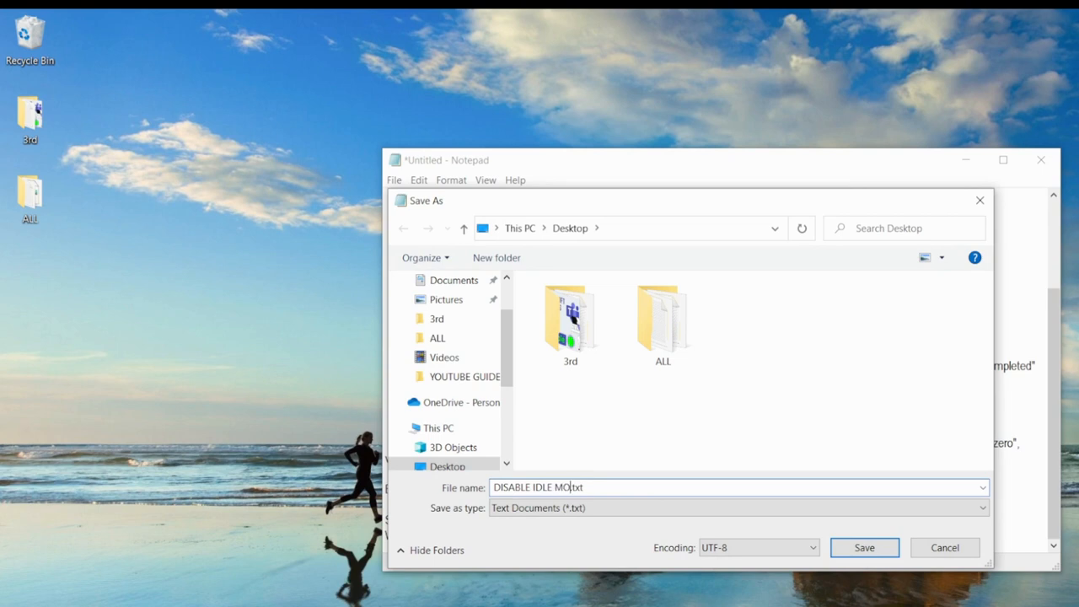
- Name the file 'DISABLE IDLE MODE.vbs' and save it on the Desktop
{"action": "type", "text": "DE"}
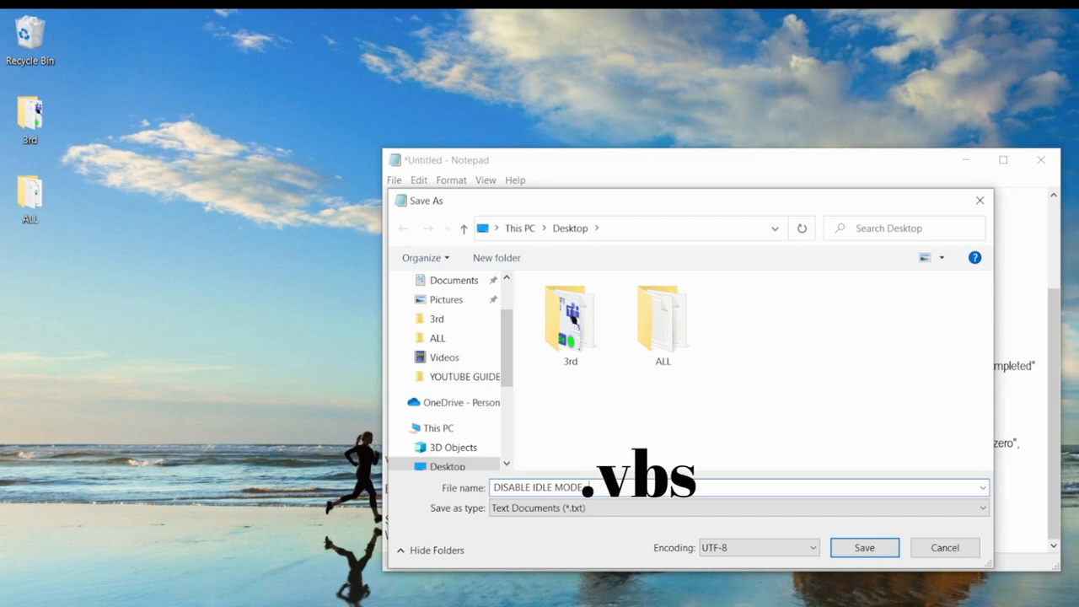
{"action": "type", "text": ".vbs"}
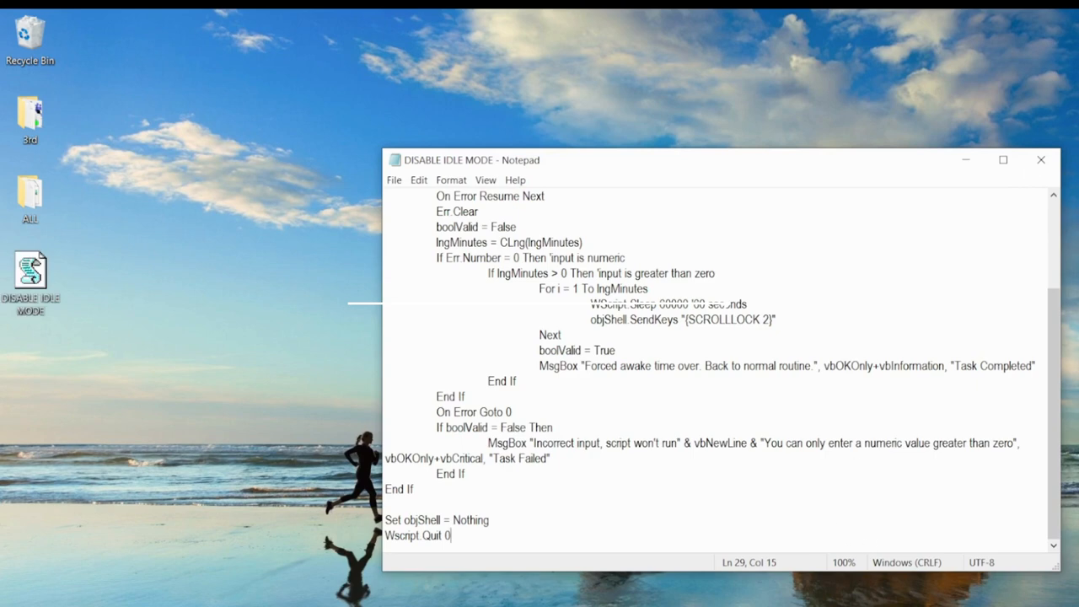
- Close Notepad, leaving the DISABLE IDLE MODE script icon on the desktop
{"action": "left_click", "coordinate": [1041, 159]}
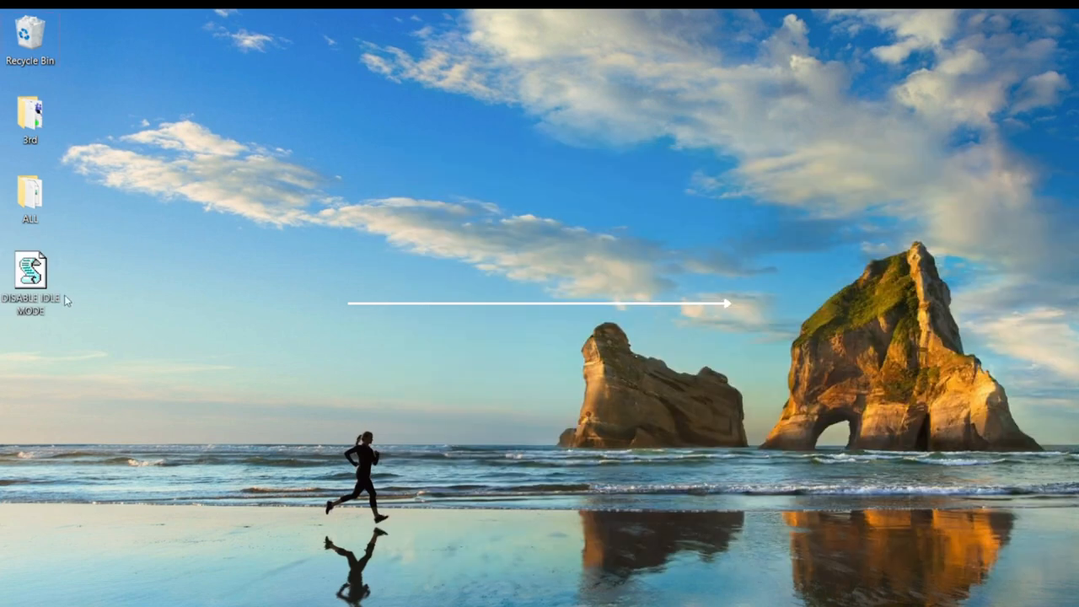
{"action": "mouse_move", "coordinate": [29, 270]}
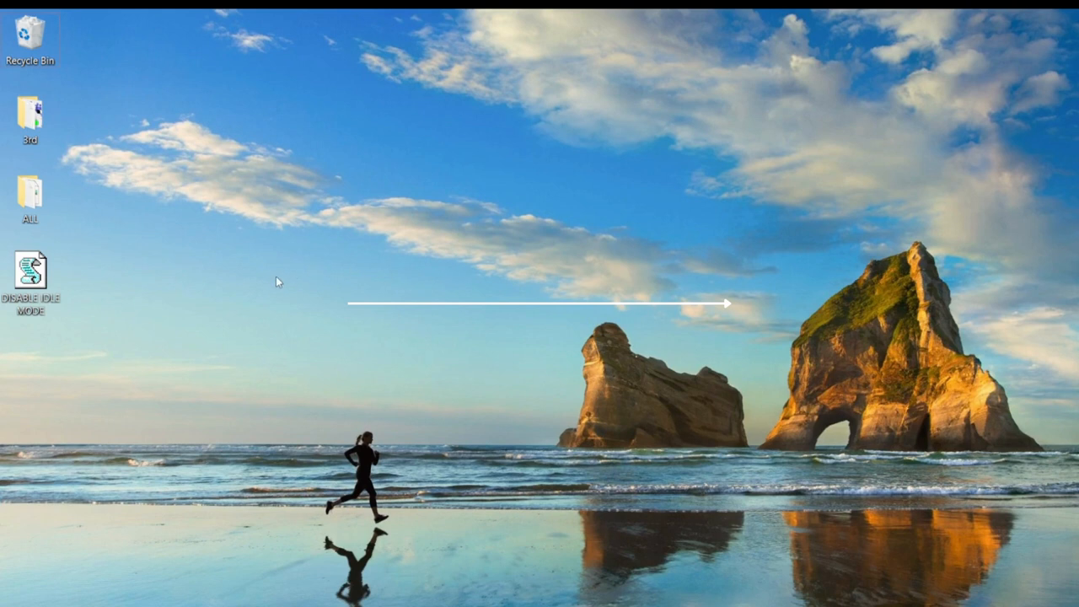
{"action": "mouse_move", "coordinate": [48, 285]}
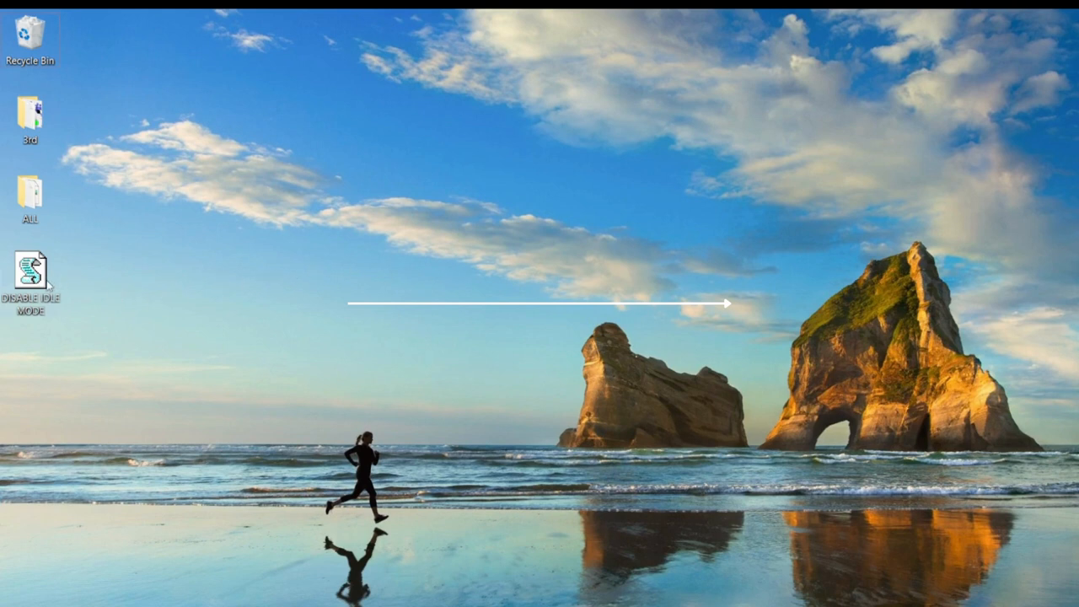
{"action": "mouse_move", "coordinate": [32, 270]}
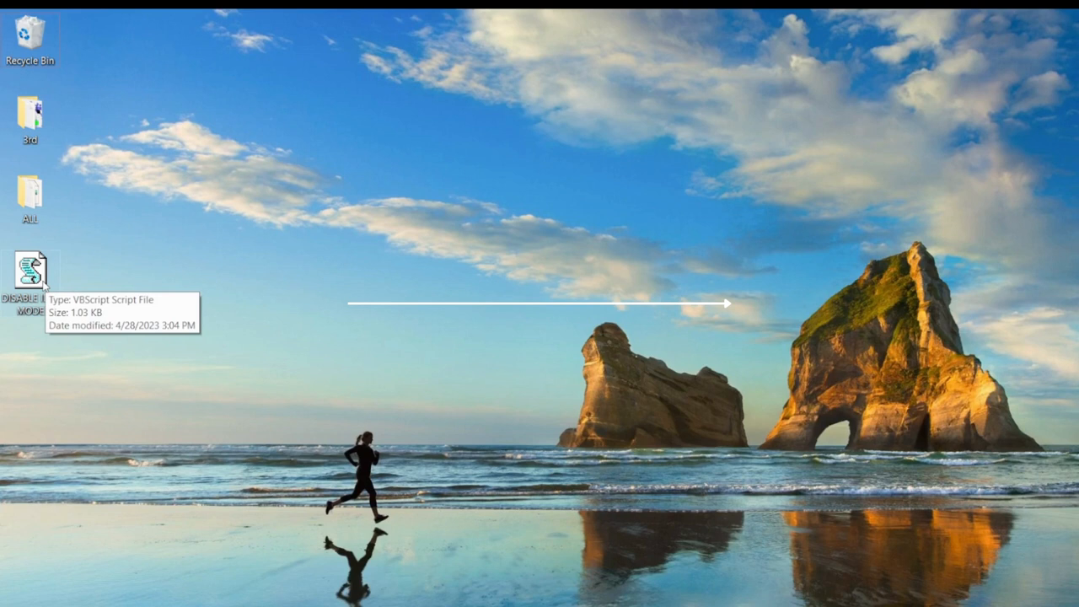
- Double-click DISABLE IDLE MODE.vbs and confirm the Awake Duration minutes with OK
{"action": "double_click", "coordinate": [30, 266]}
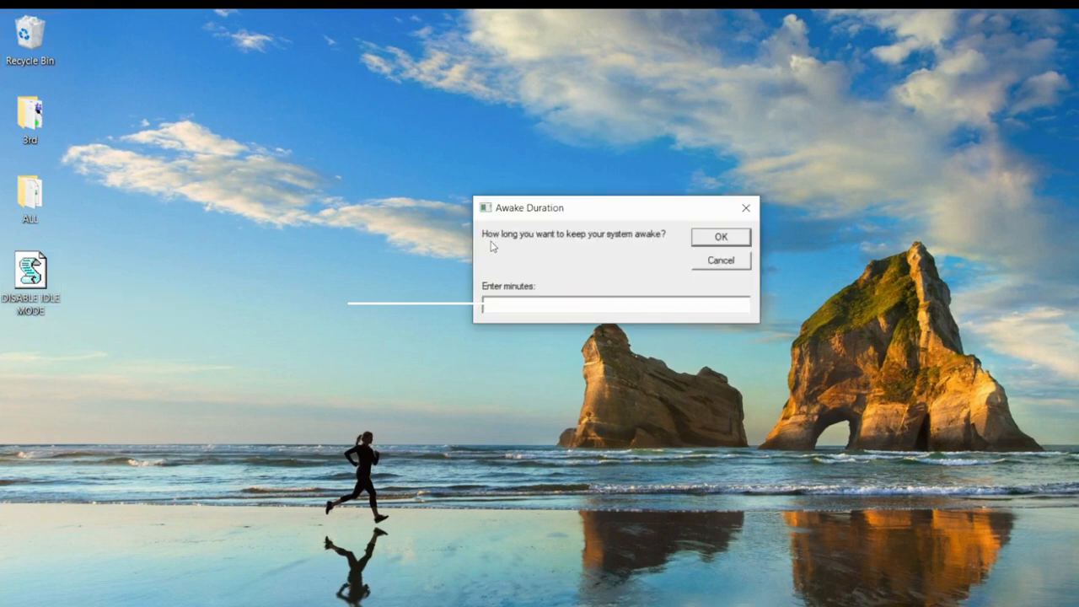
{"action": "mouse_move", "coordinate": [674, 245]}
{"action": "type", "text": "540"}
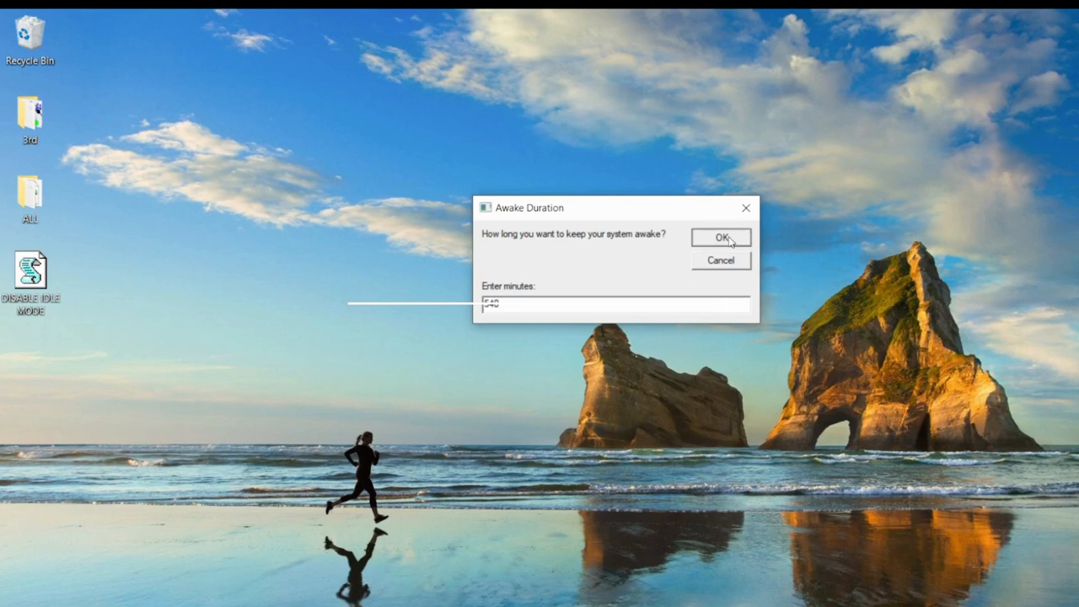
{"action": "left_click", "coordinate": [721, 237]}
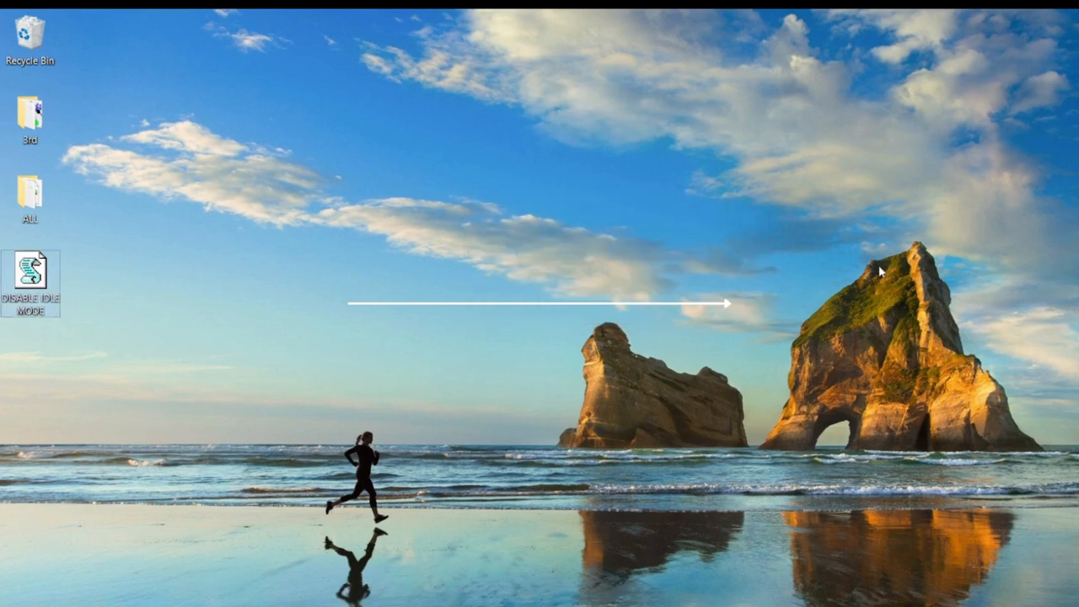